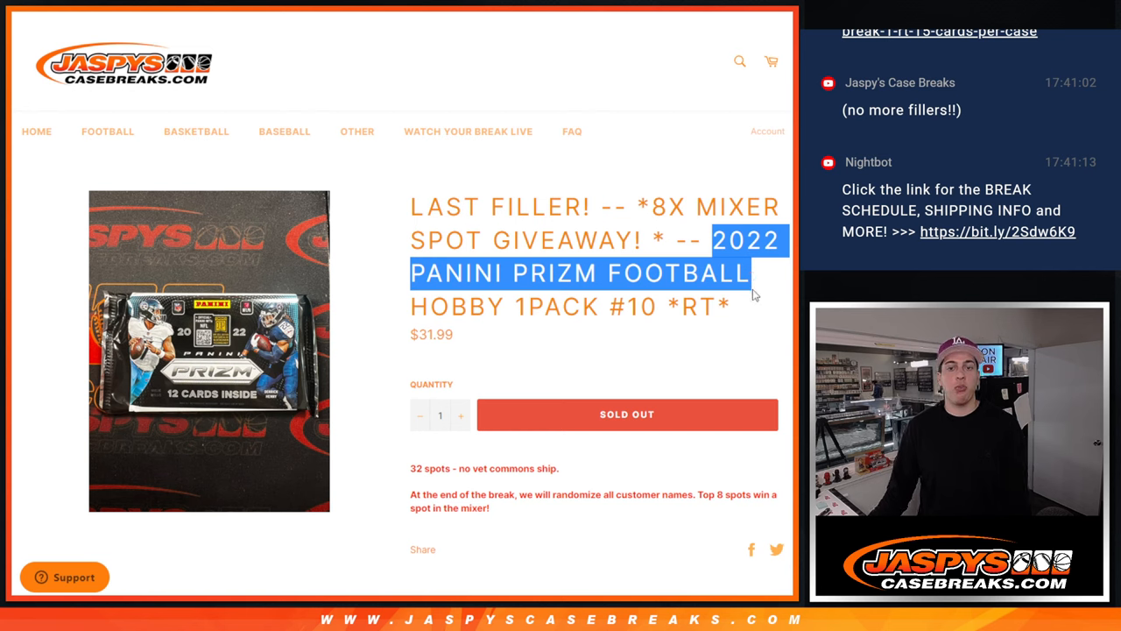
Select and copy the Panini Prizm Football hobby pack product title from the store page
left_click_drag(750, 254, 727, 305)
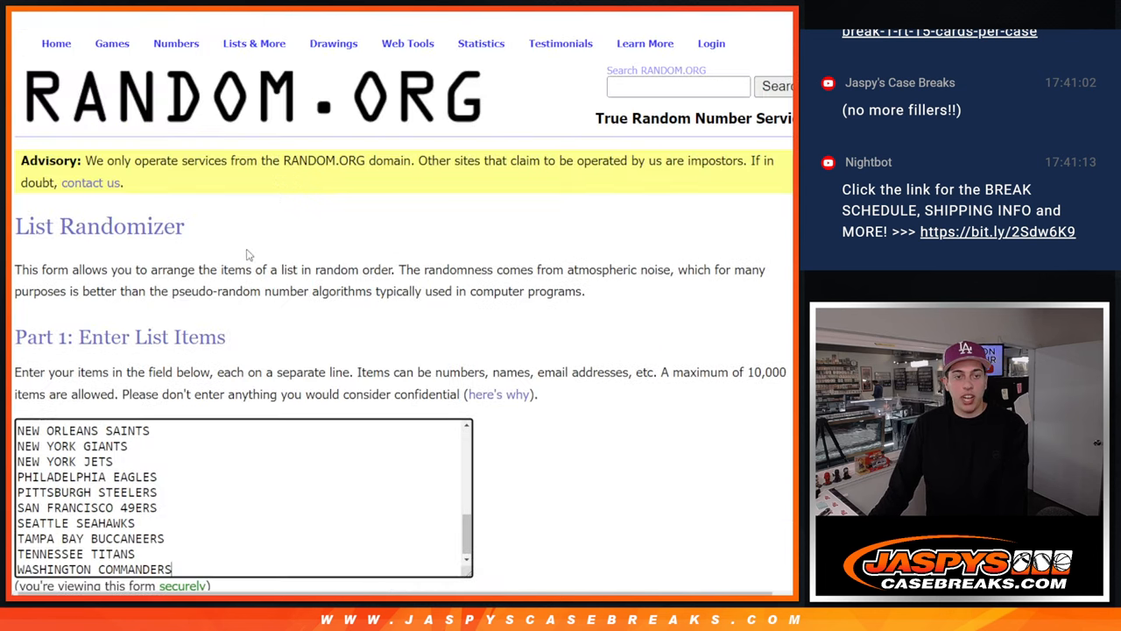
Shuffle the 32 customer names in the List Randomizer several times over
scroll("down", 3)
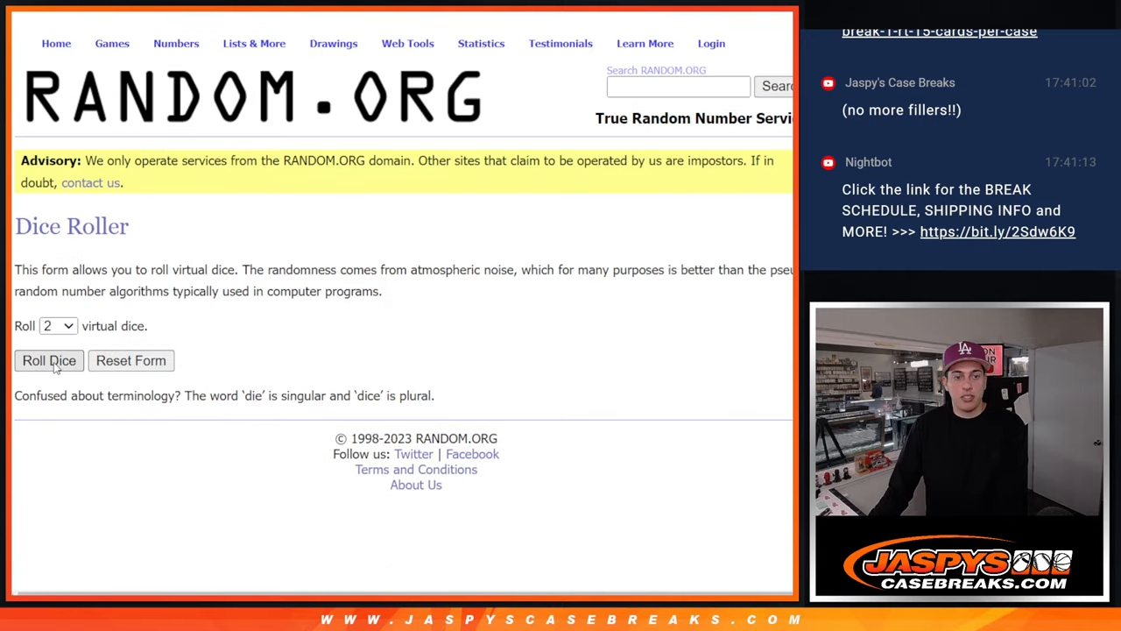
left_click(49, 361)
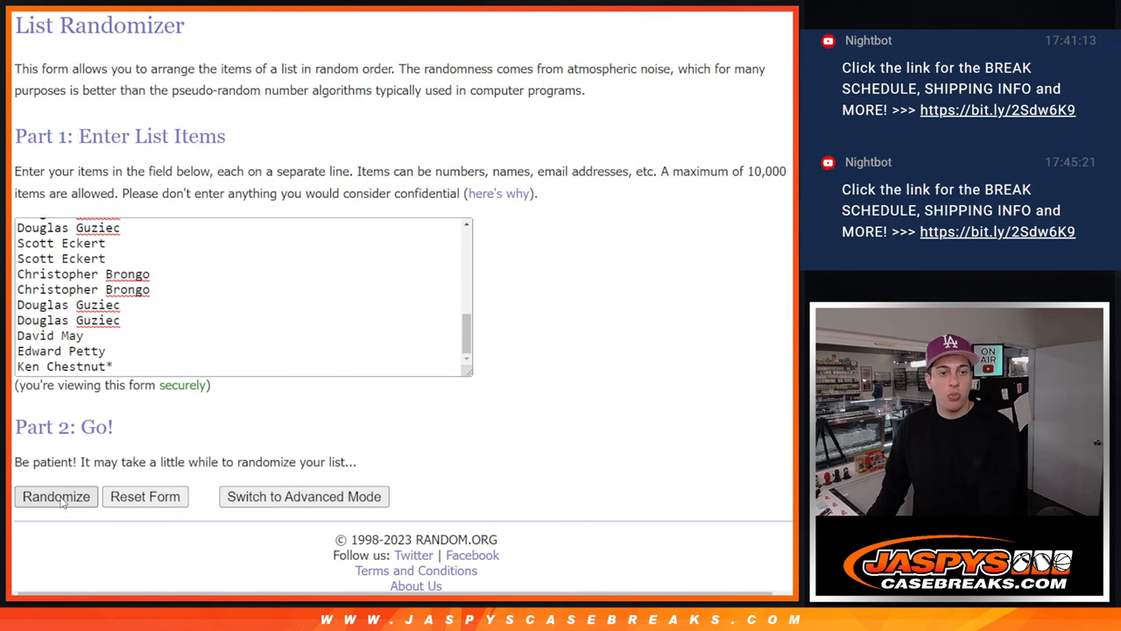
left_click(56, 498)
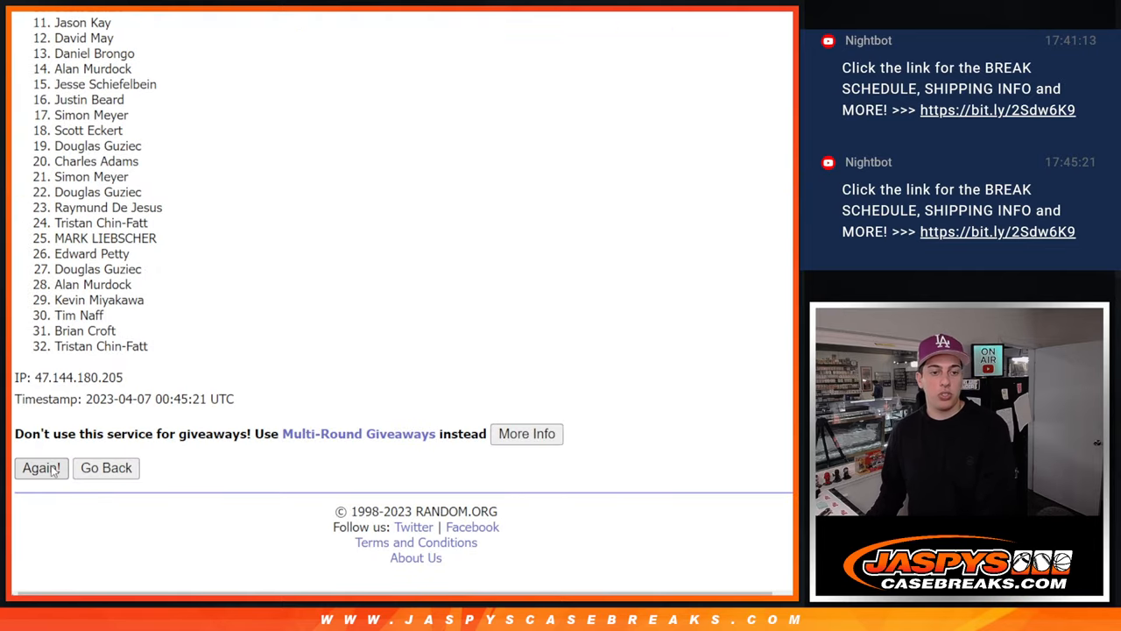
left_click(40, 466)
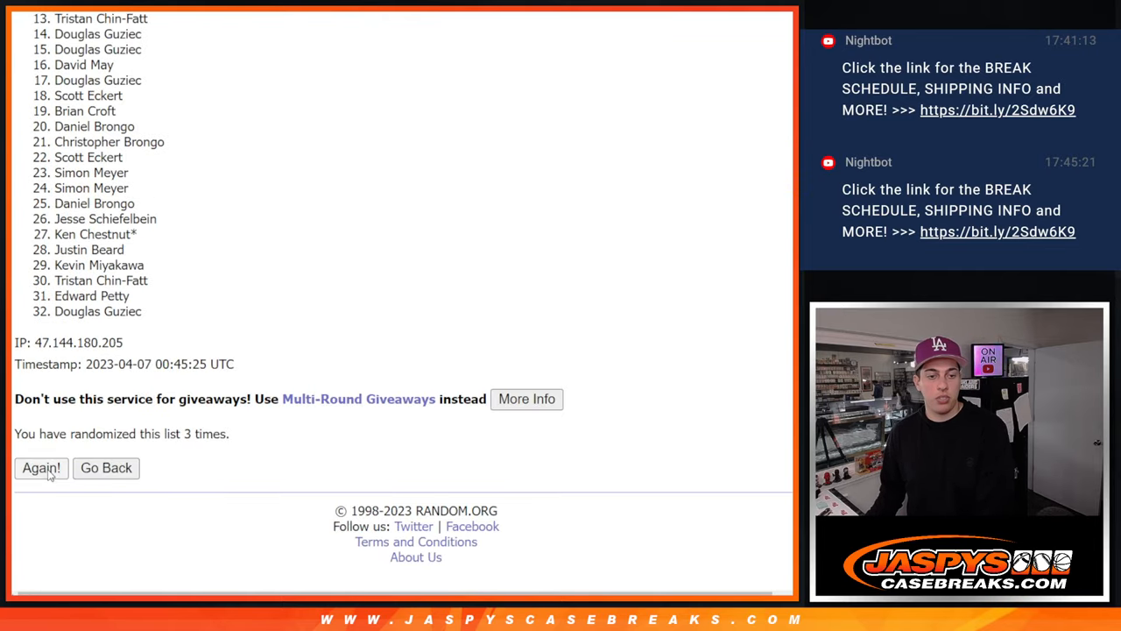
left_click(42, 466)
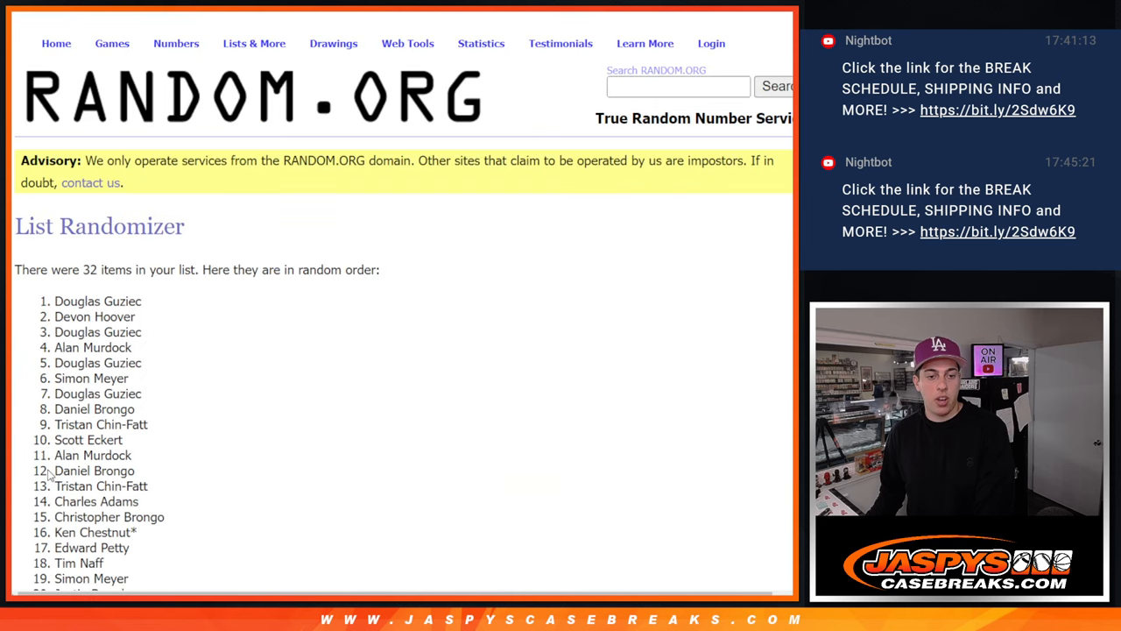
scroll("down", 3)
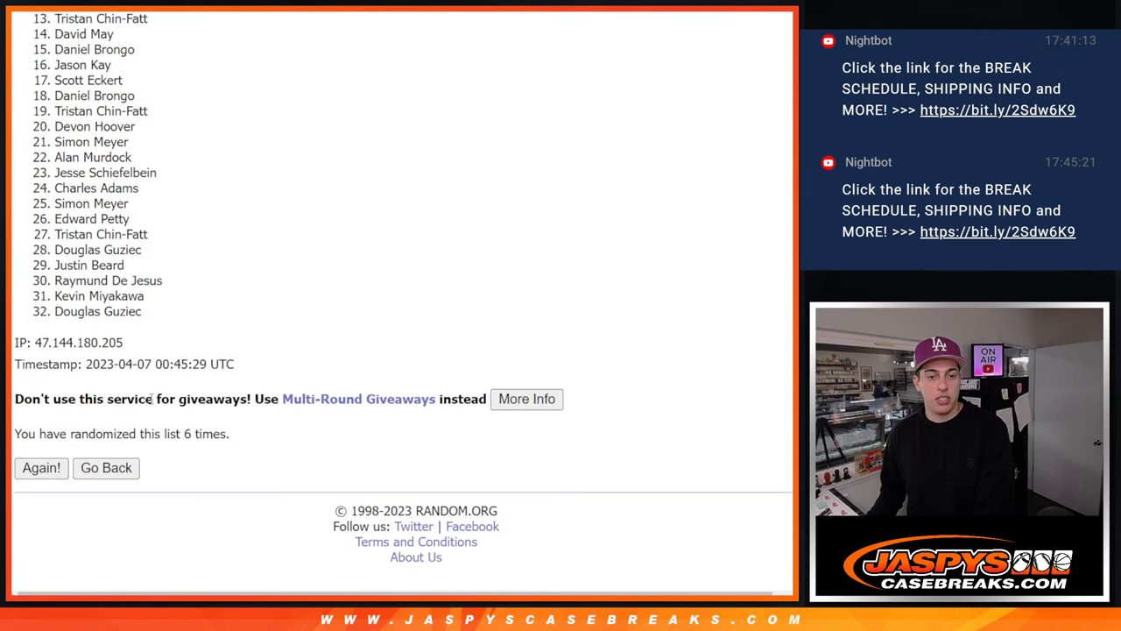
left_click(42, 466)
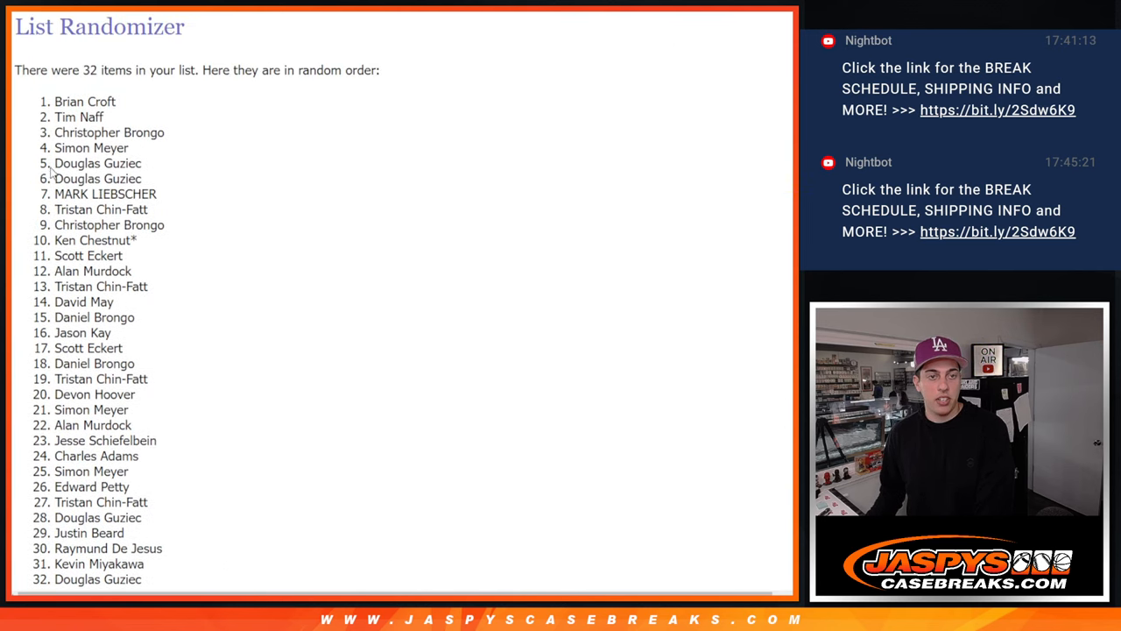
Select and copy the final randomized order of customer names
left_click_drag(84, 100, 88, 347)
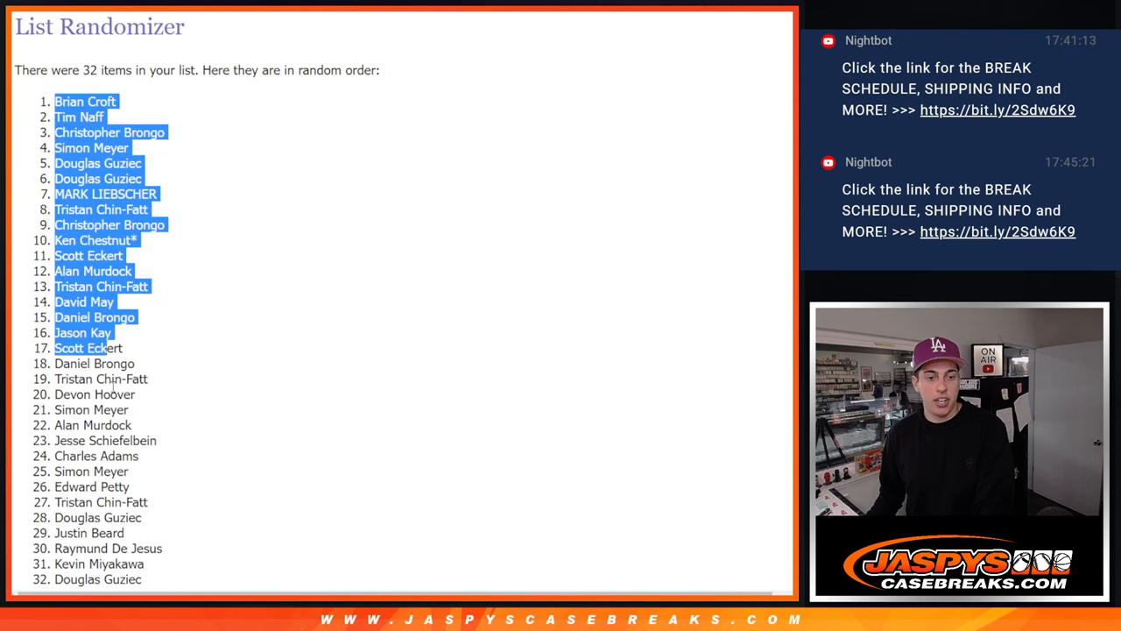
scroll("down", 3)
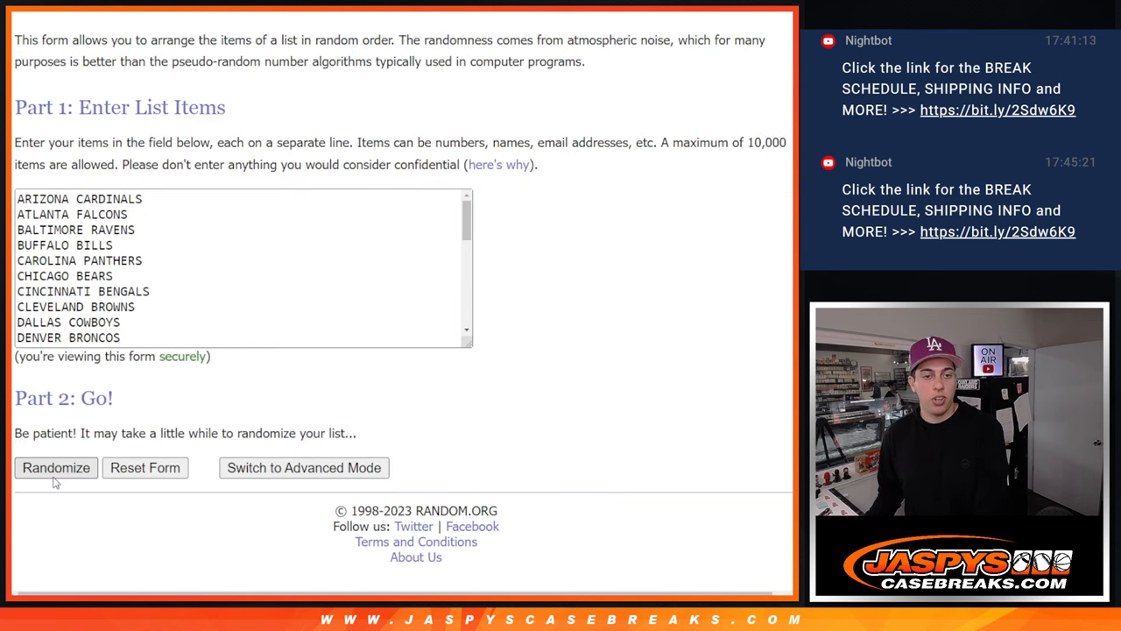
Shuffle the 32 NFL teams in the List Randomizer three times
left_click(56, 466)
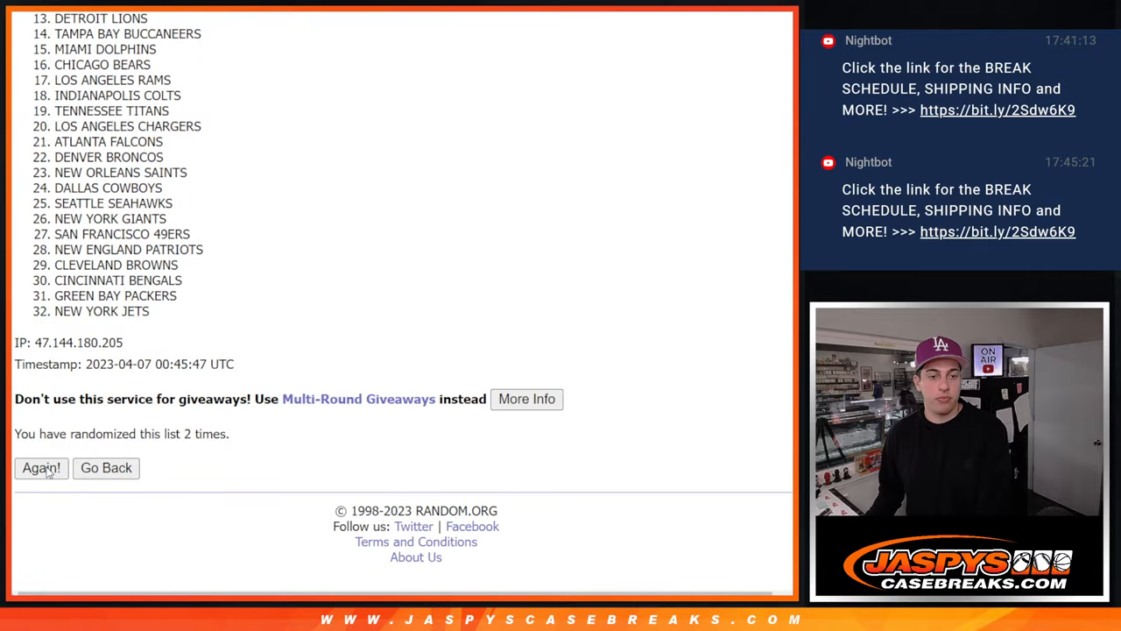
left_click(41, 466)
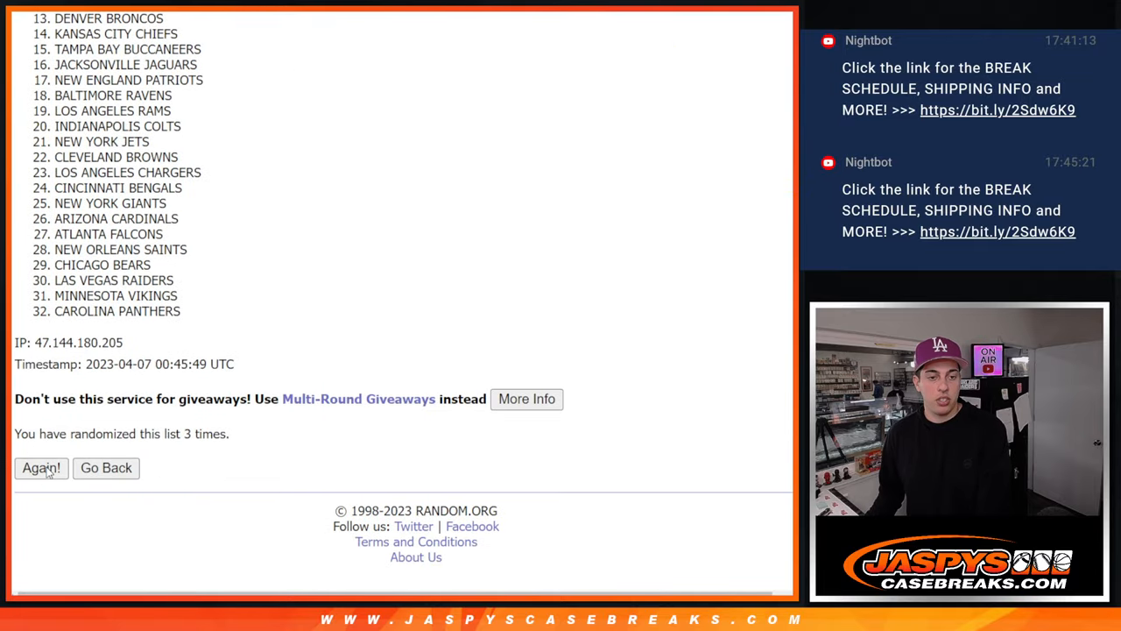
left_click(40, 466)
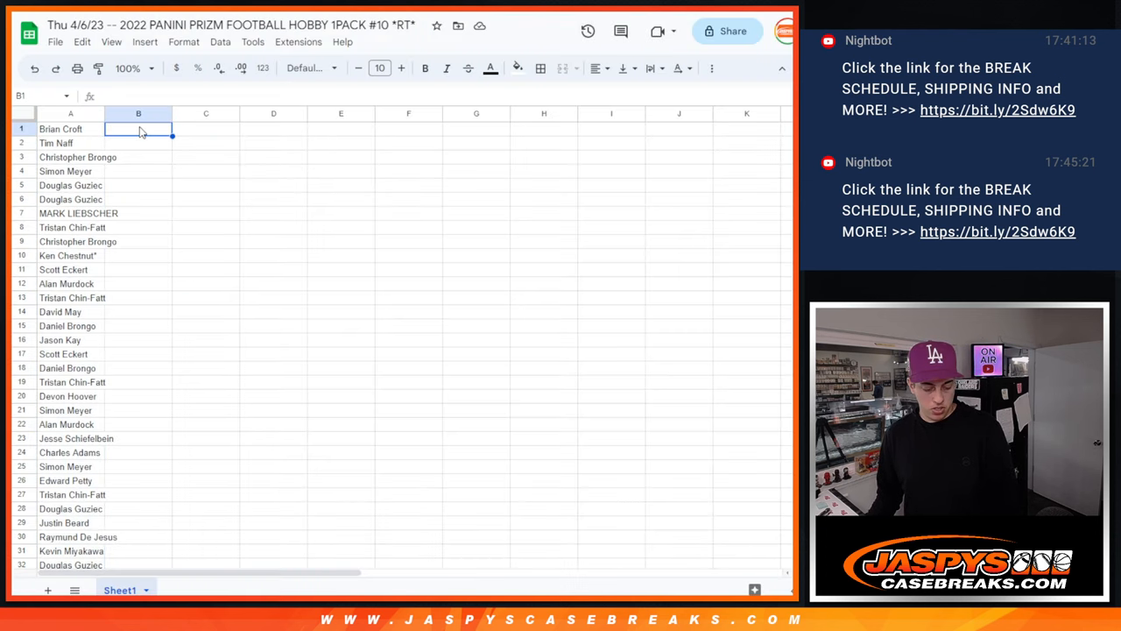
Zoom the sheet to 150% and center the text in all cells
left_click(126, 69)
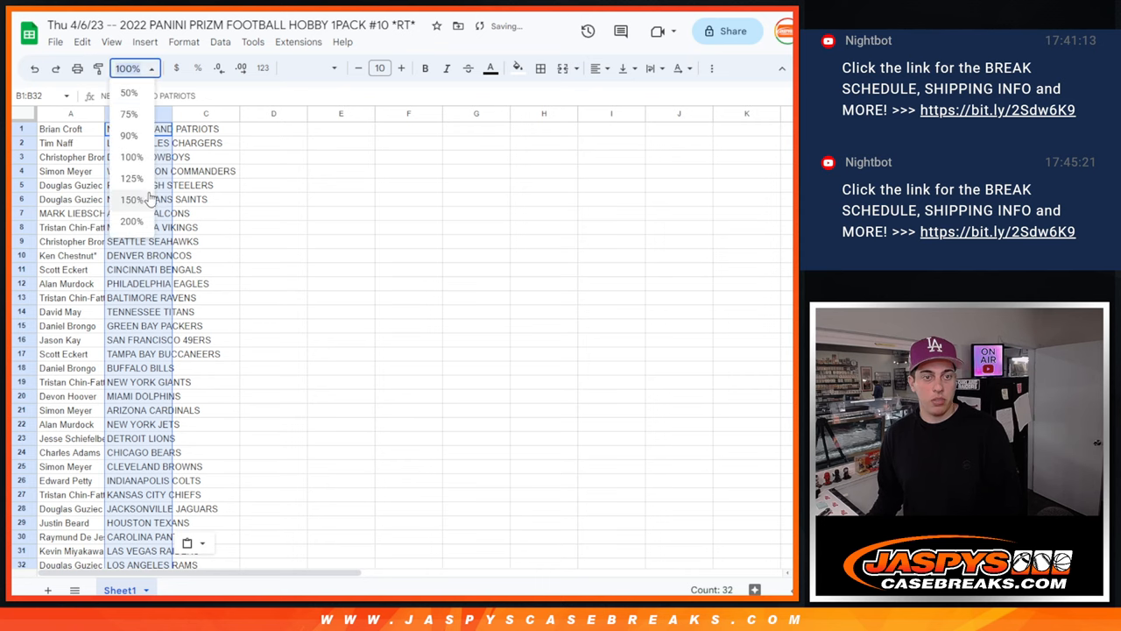
left_click(129, 199)
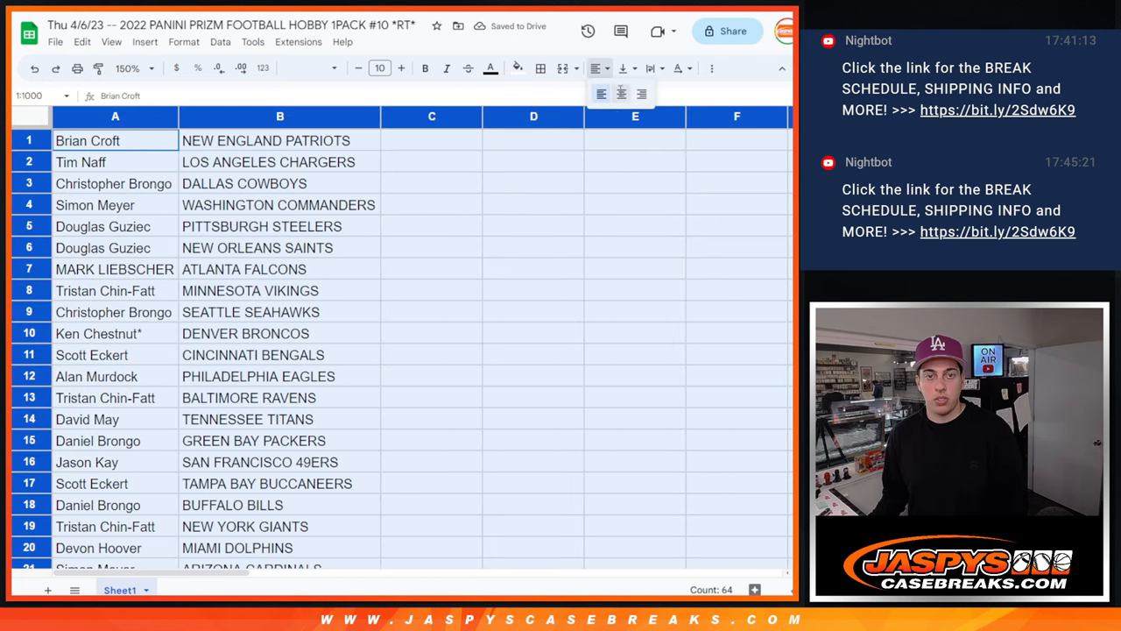
left_click(431, 140)
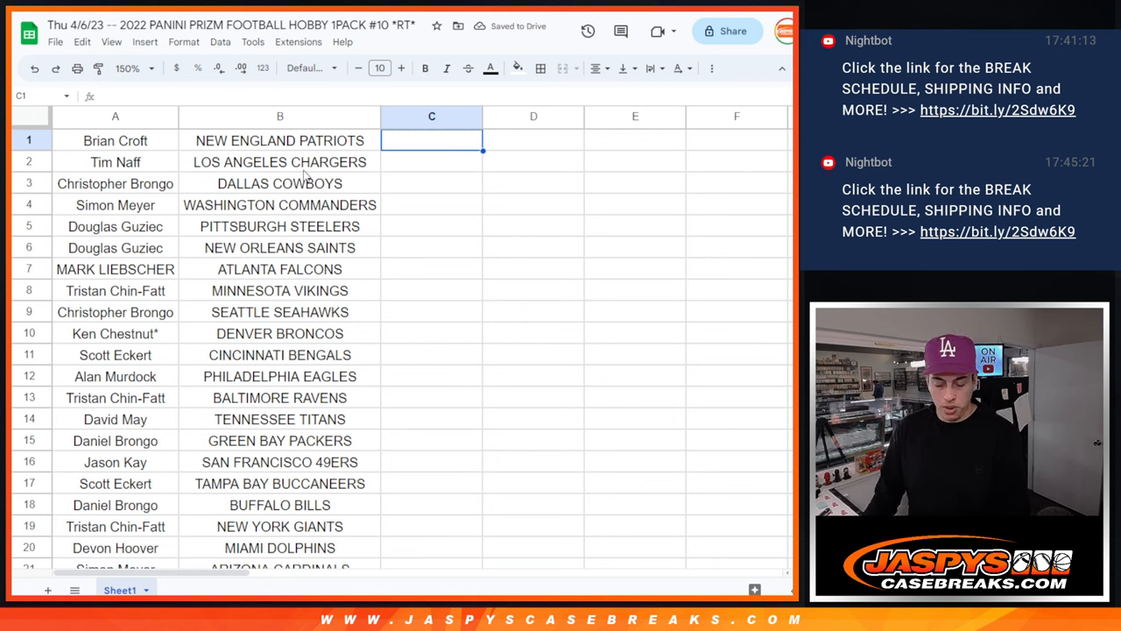
left_click(116, 161)
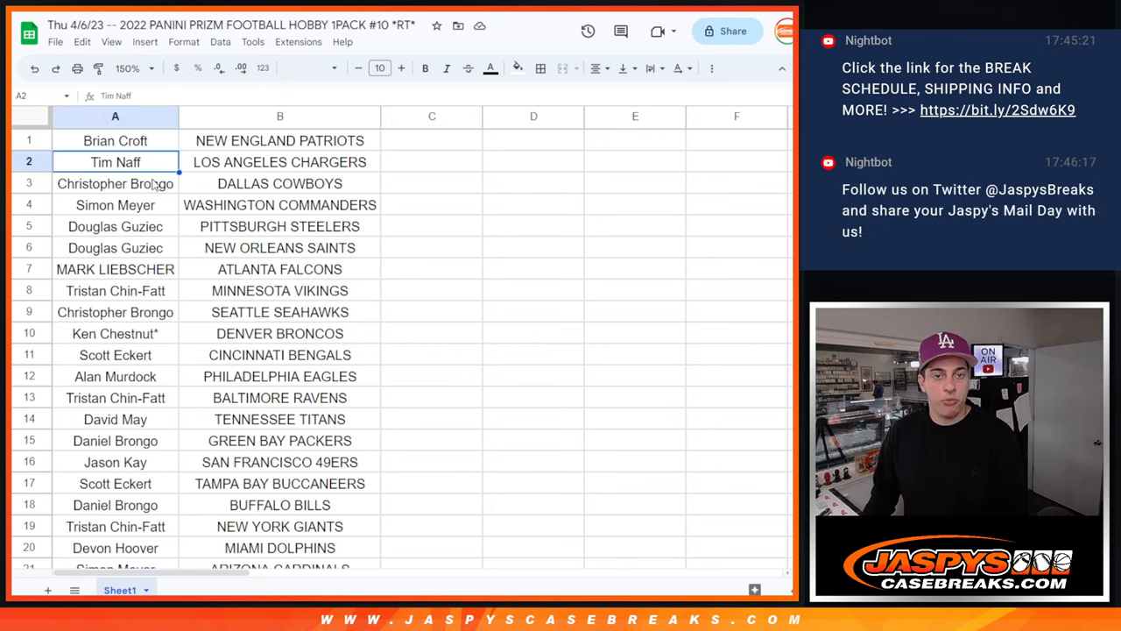
left_click(116, 203)
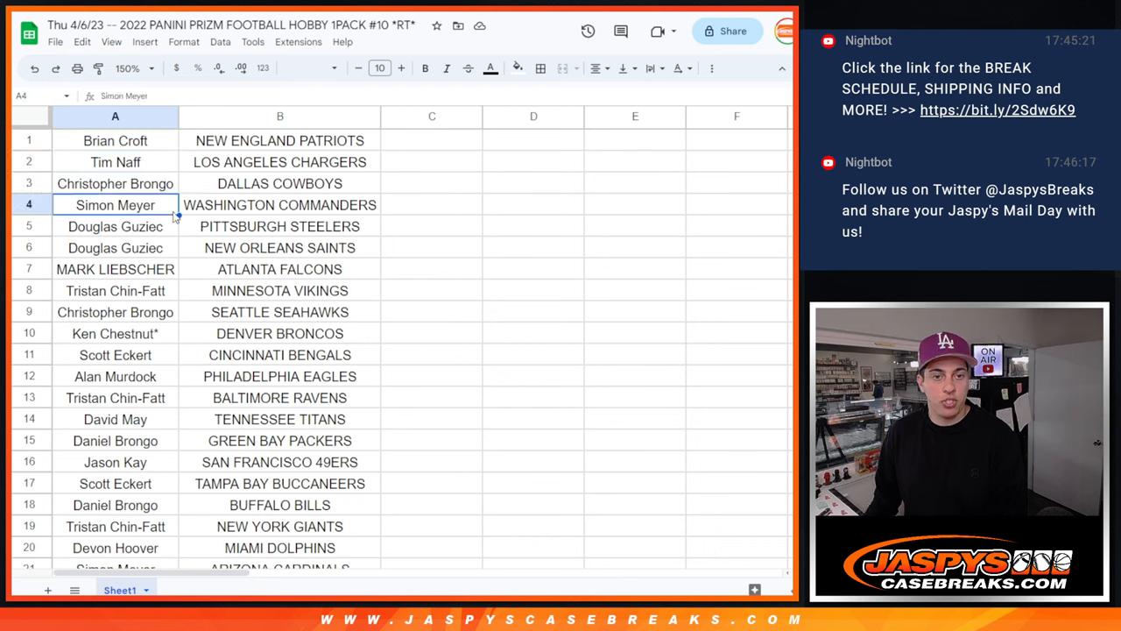
left_click(116, 249)
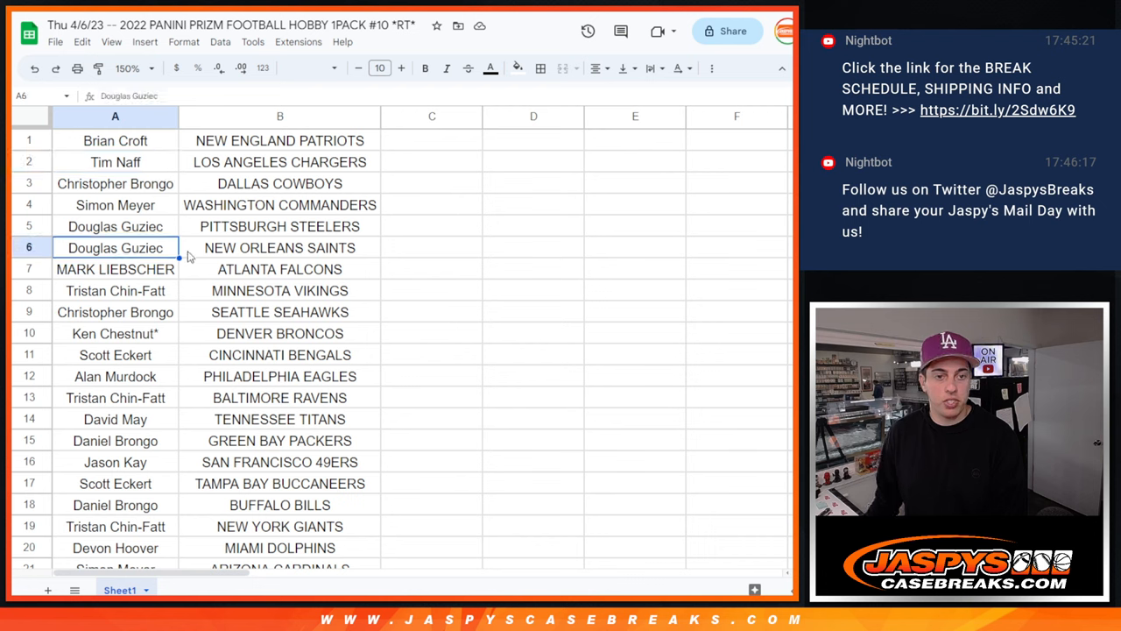
left_click(116, 270)
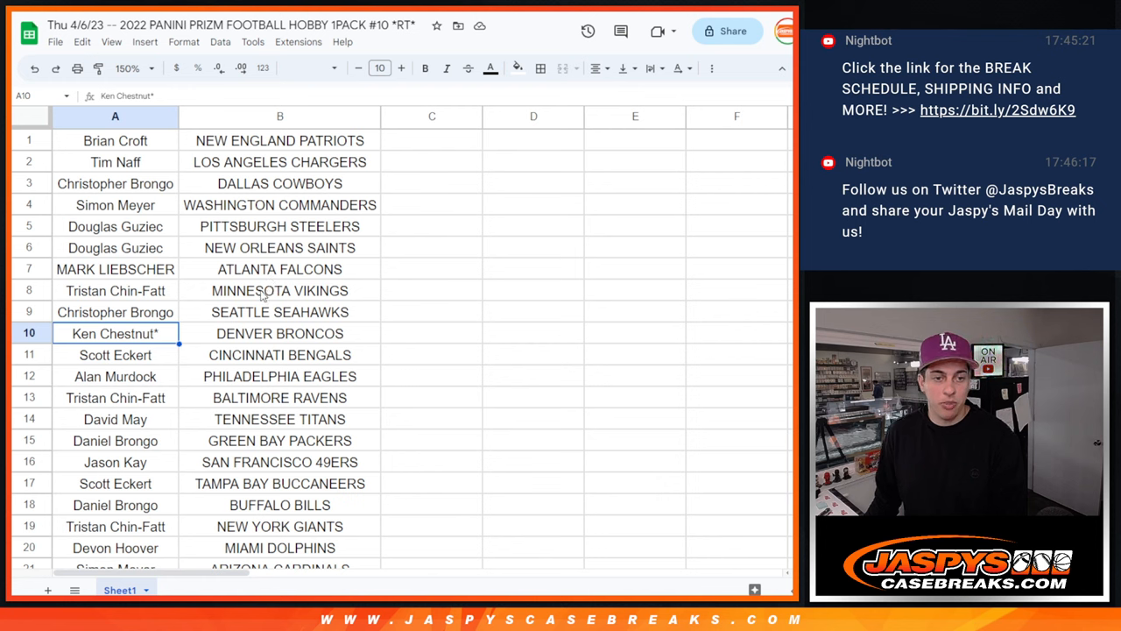
left_click(115, 354)
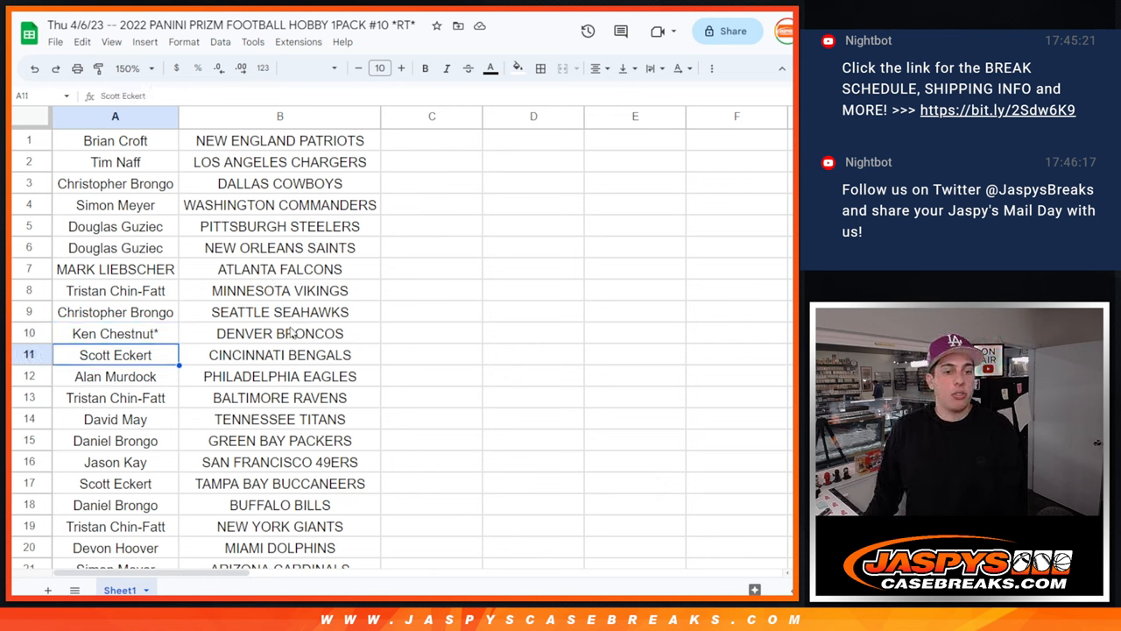
left_click(115, 396)
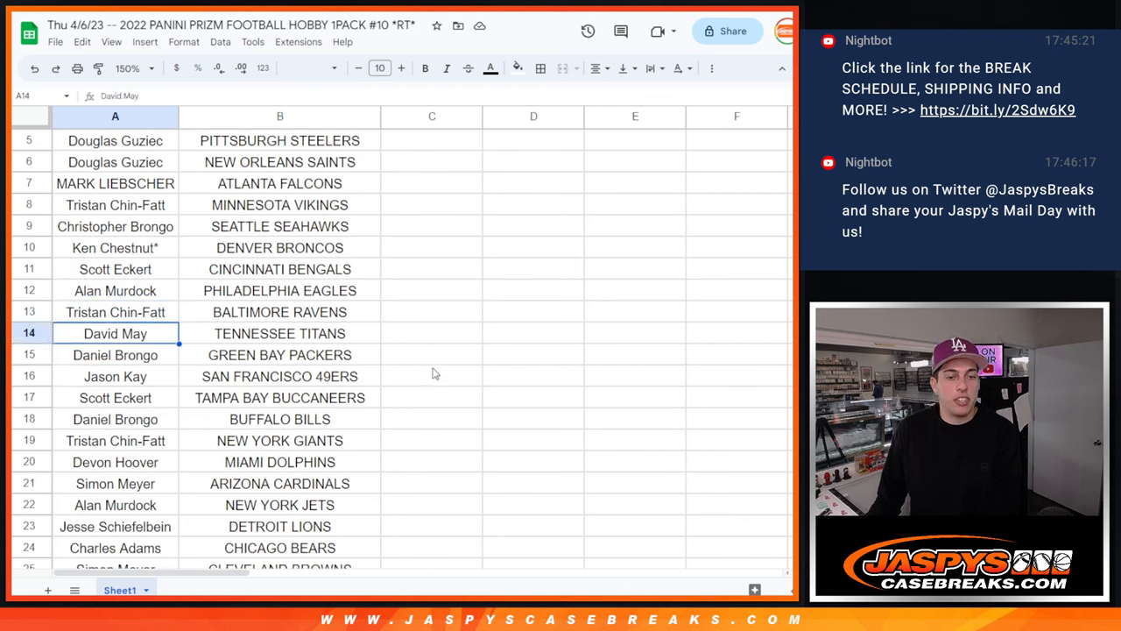
left_click(116, 375)
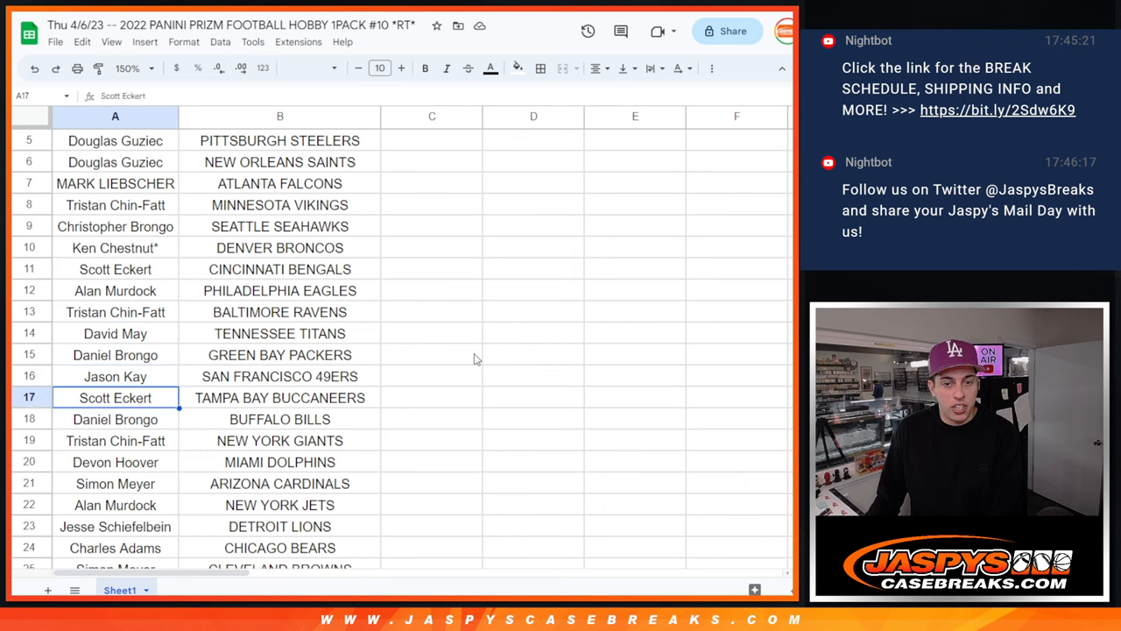
left_click(115, 439)
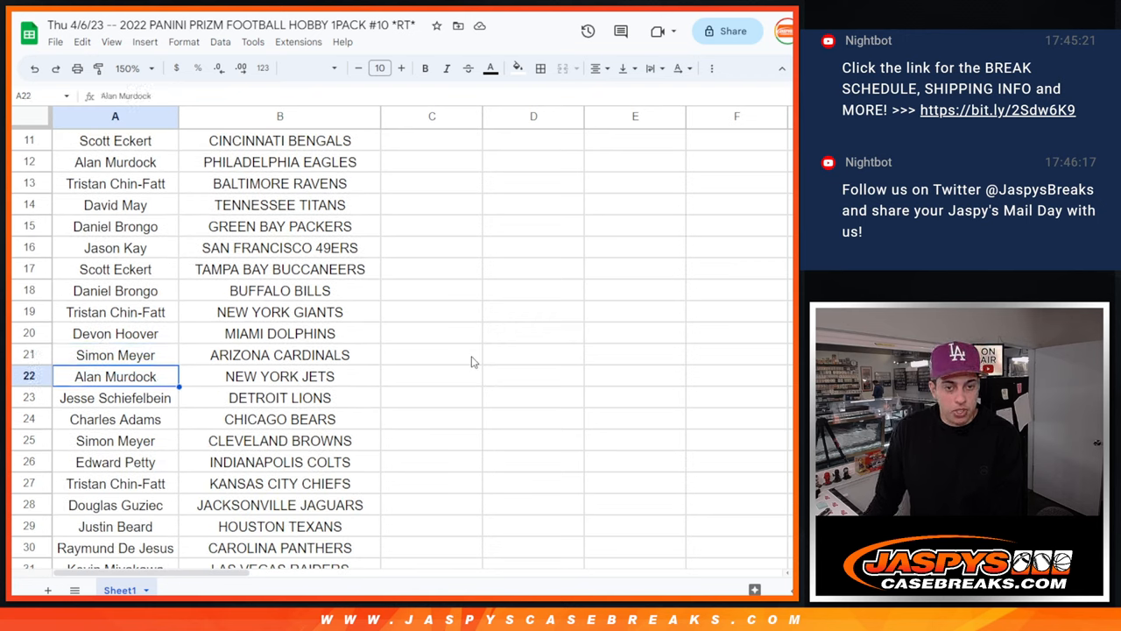
left_click(116, 419)
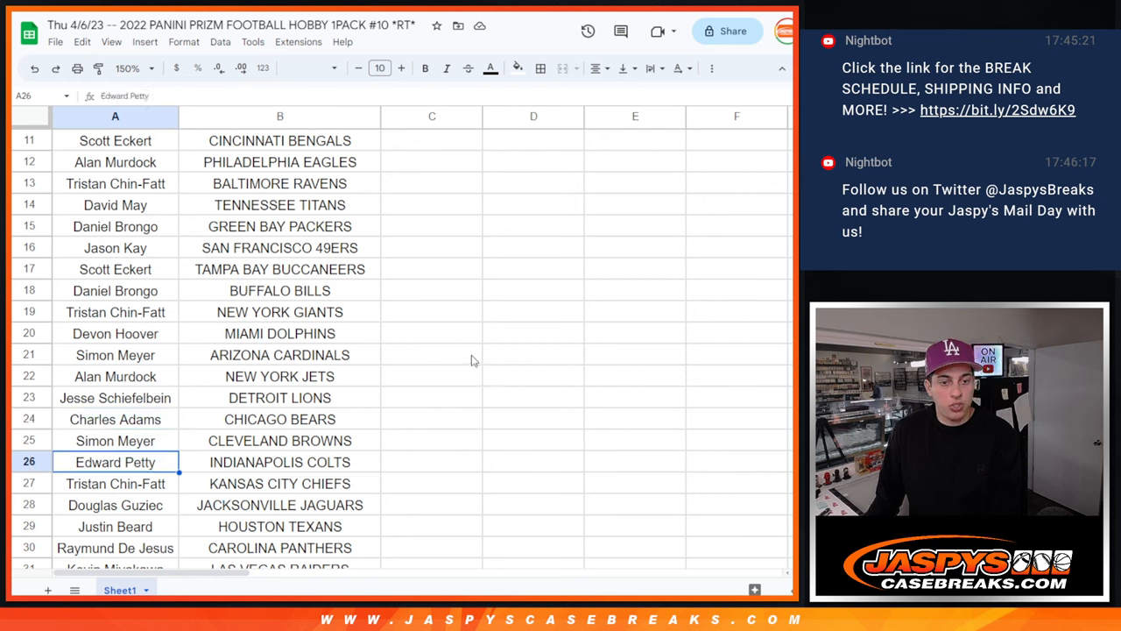
left_click(116, 504)
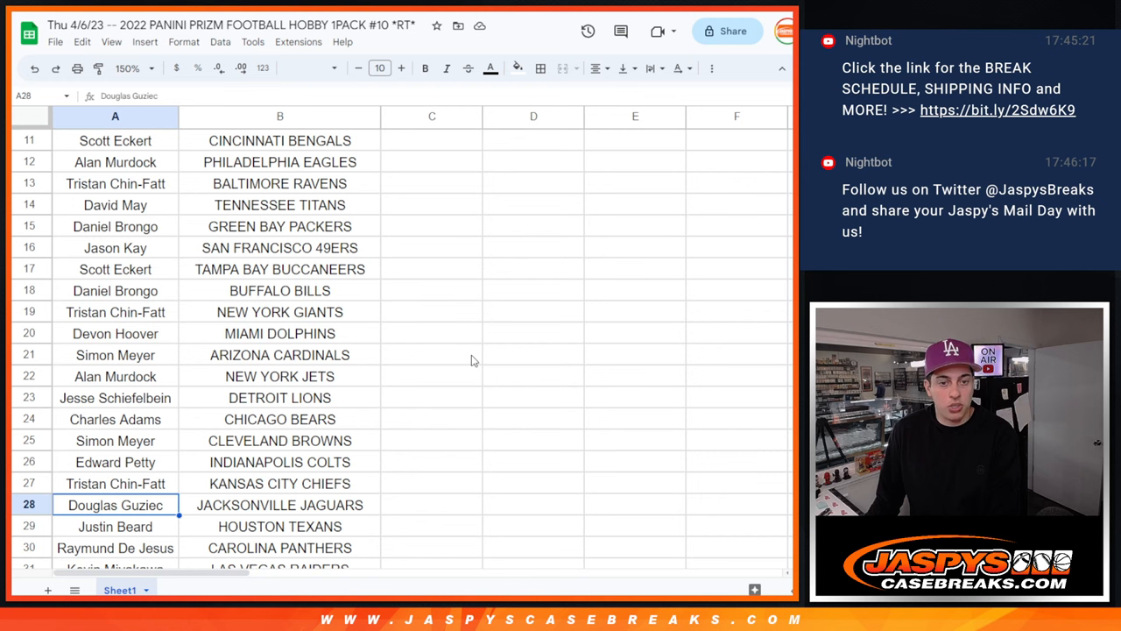
scroll("down", 3)
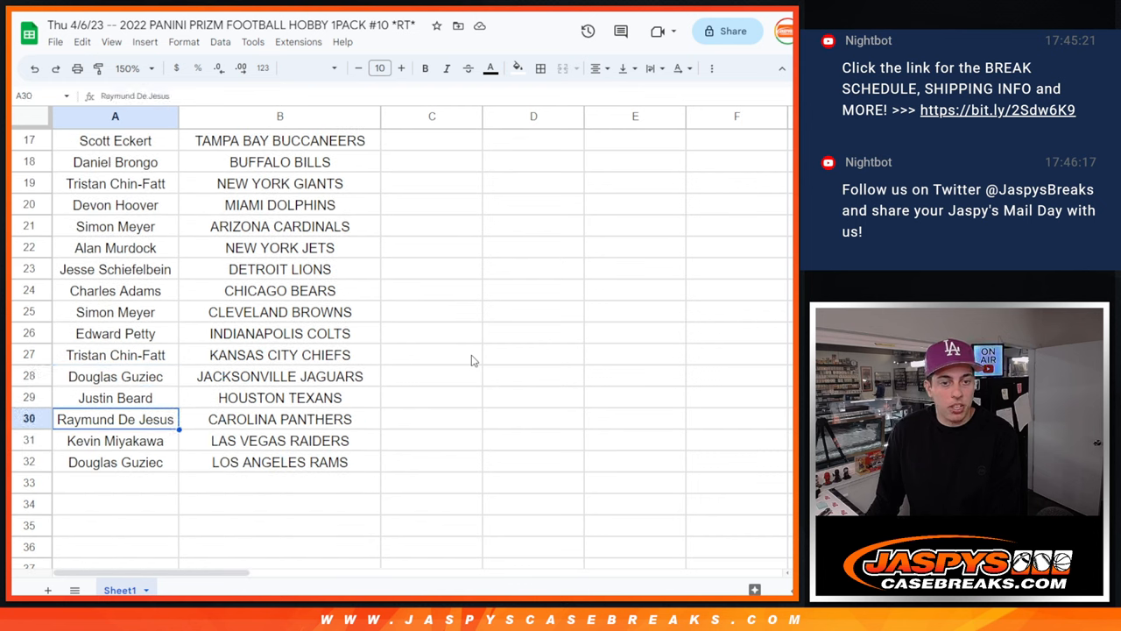
left_click(116, 463)
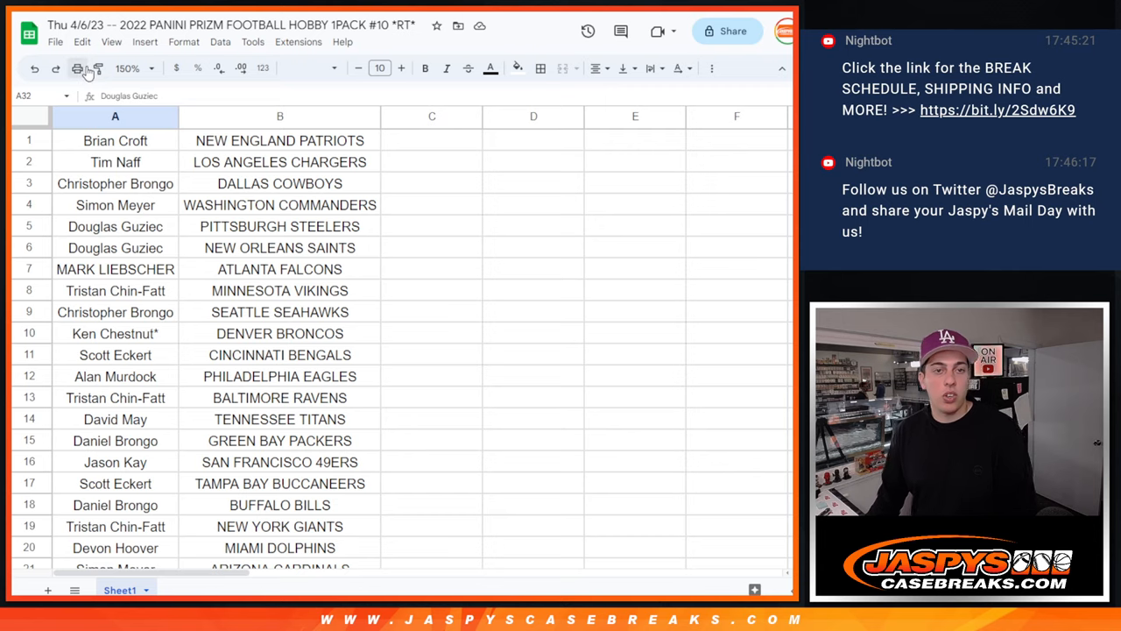
mouse_move(77, 68)
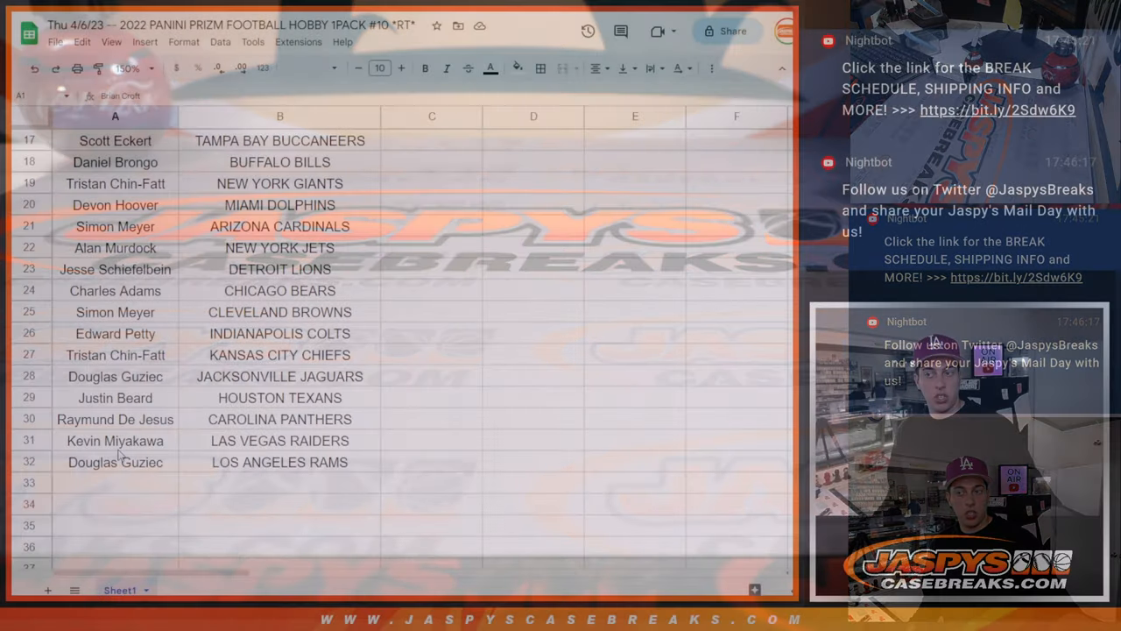
Scroll through the sheet of team pairings before switching to the store listing
scroll("up", 3)
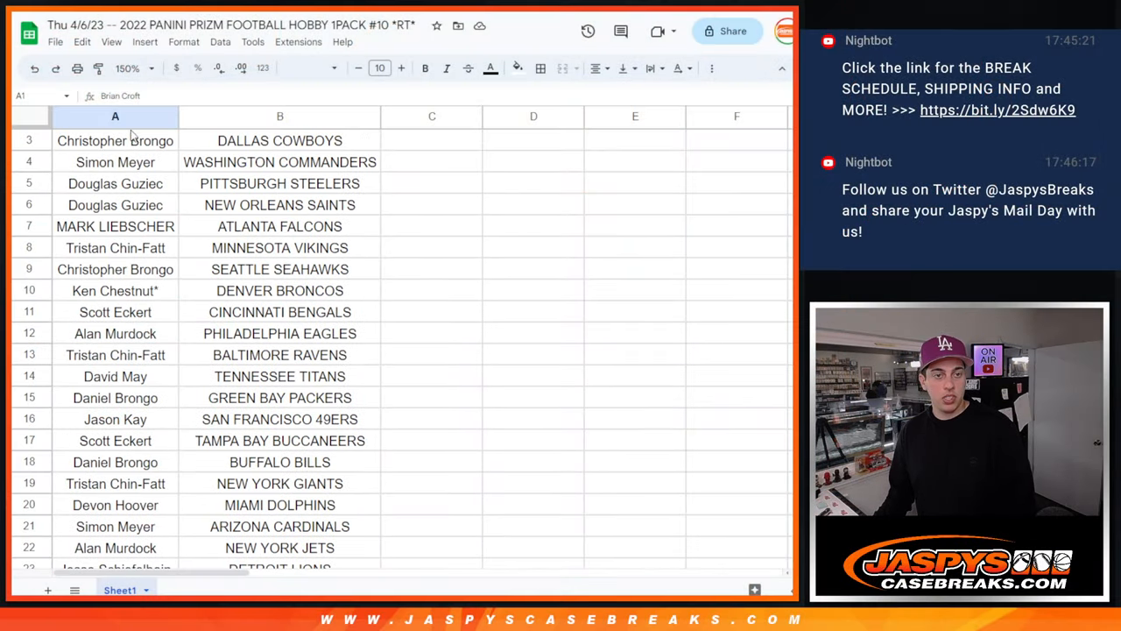
scroll("down", 3)
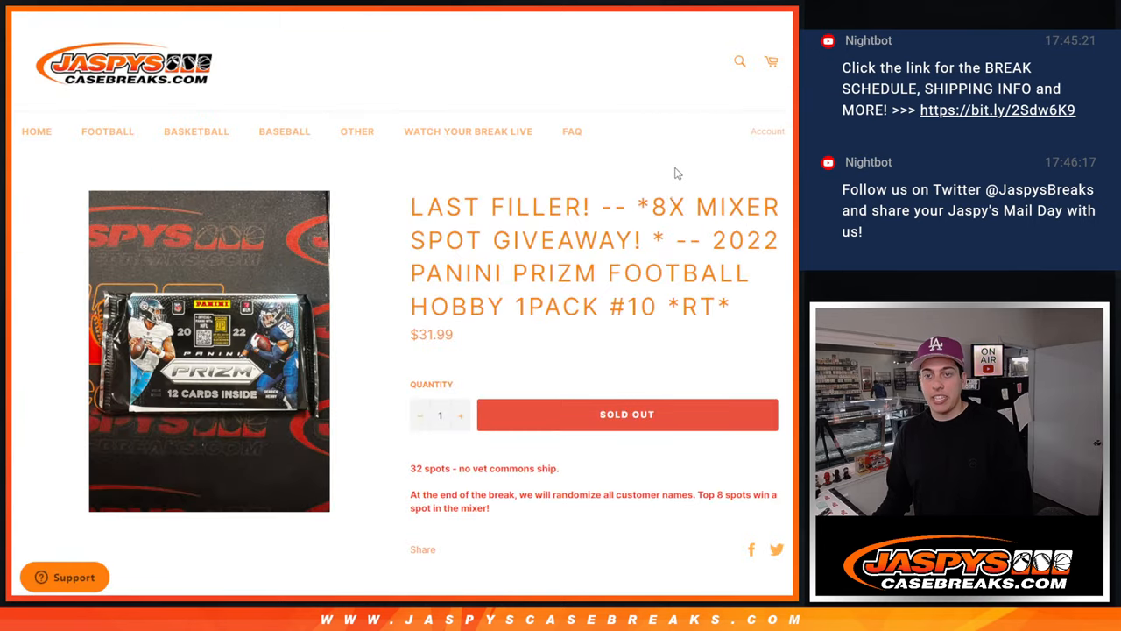
Switch from the giveaway listing to the Random.org Dice Roller page
double_click(659, 207)
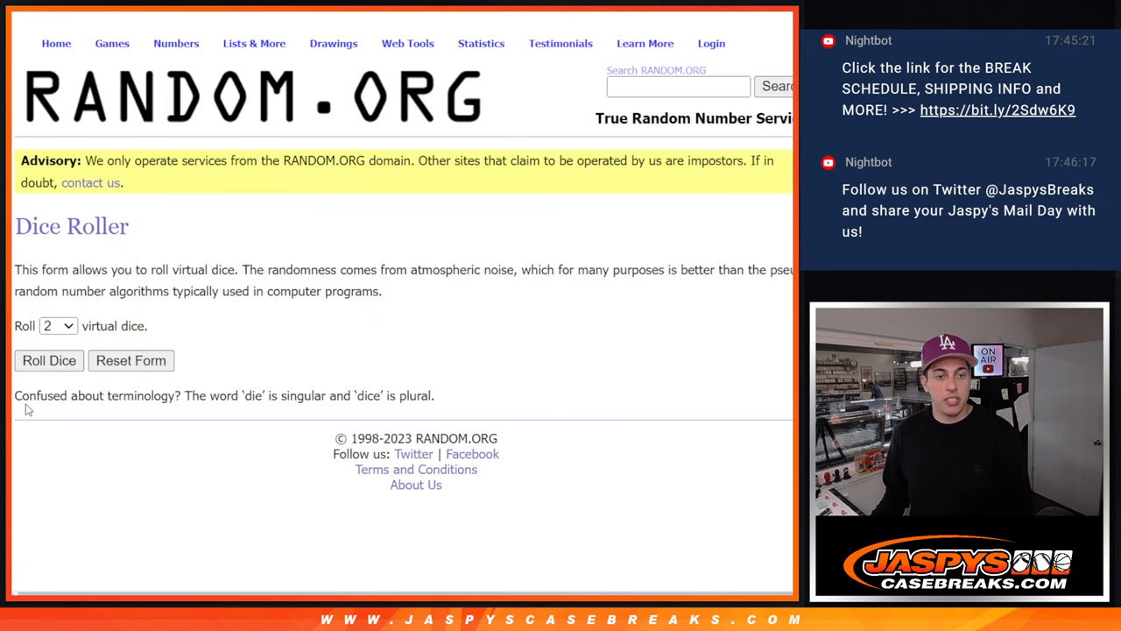
Shuffle the 32 customer names in the List Randomizer repeatedly for a fresh order
left_click(49, 361)
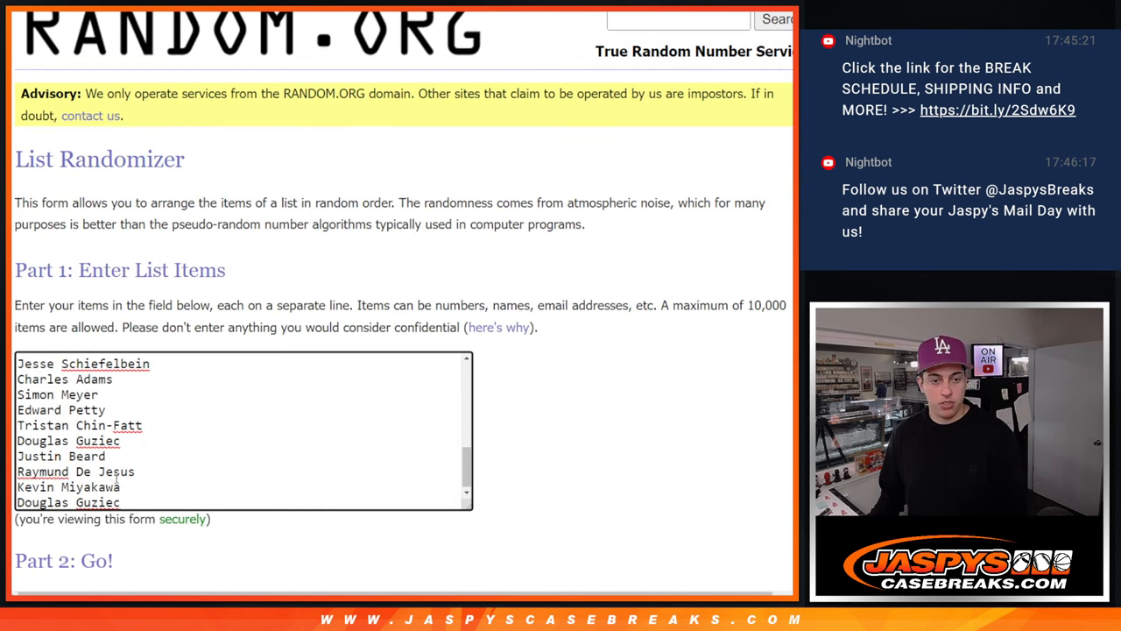
scroll("down", 3)
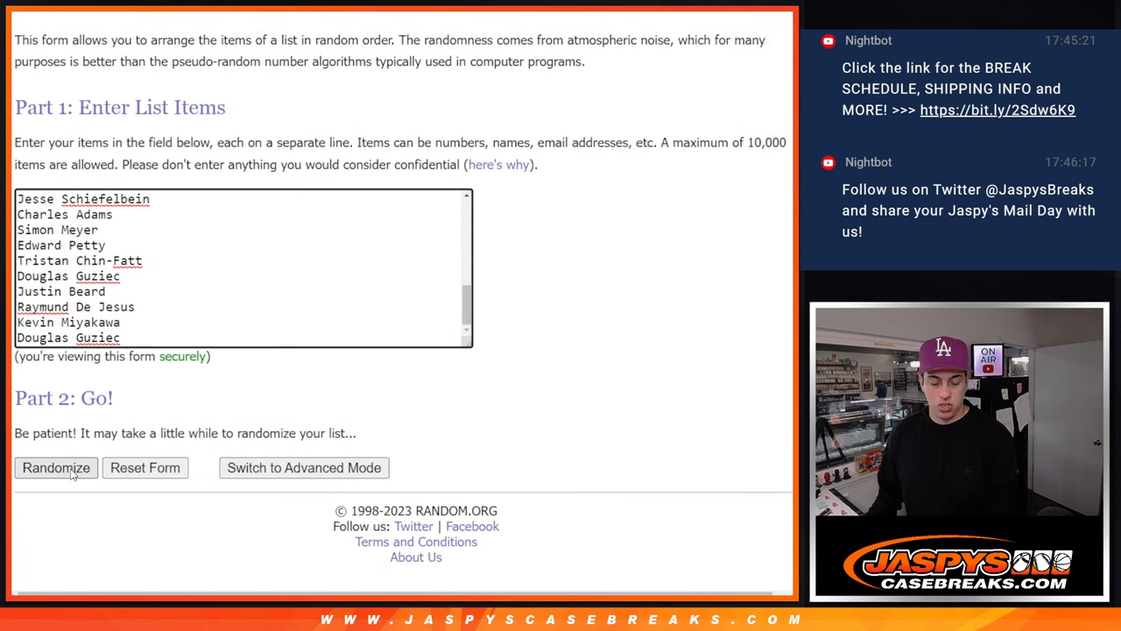
left_click(56, 466)
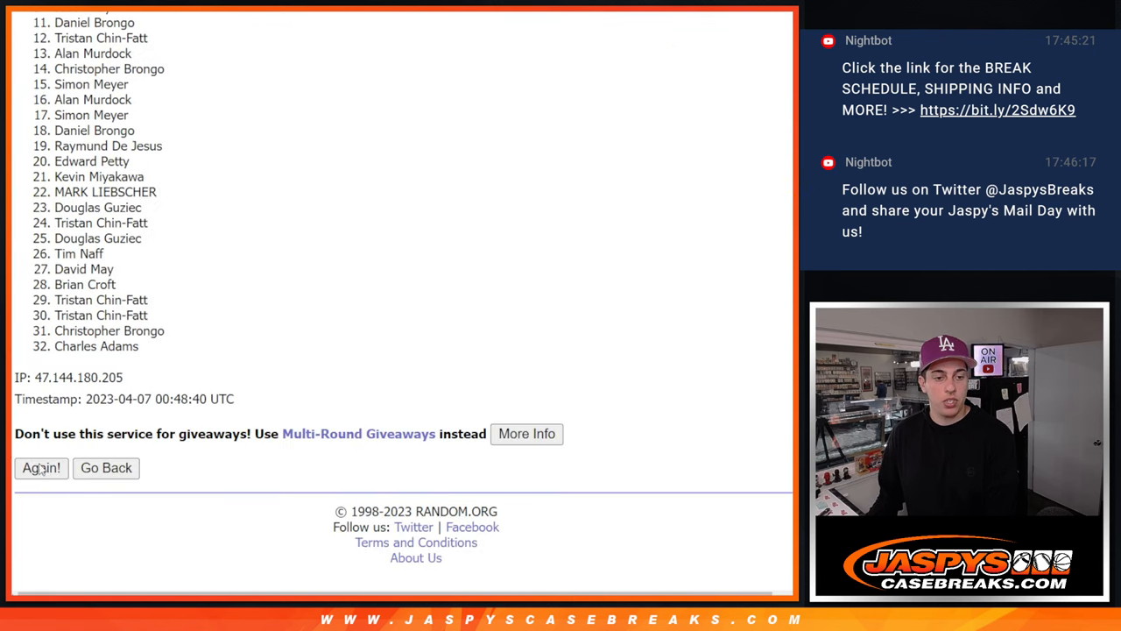
left_click(42, 466)
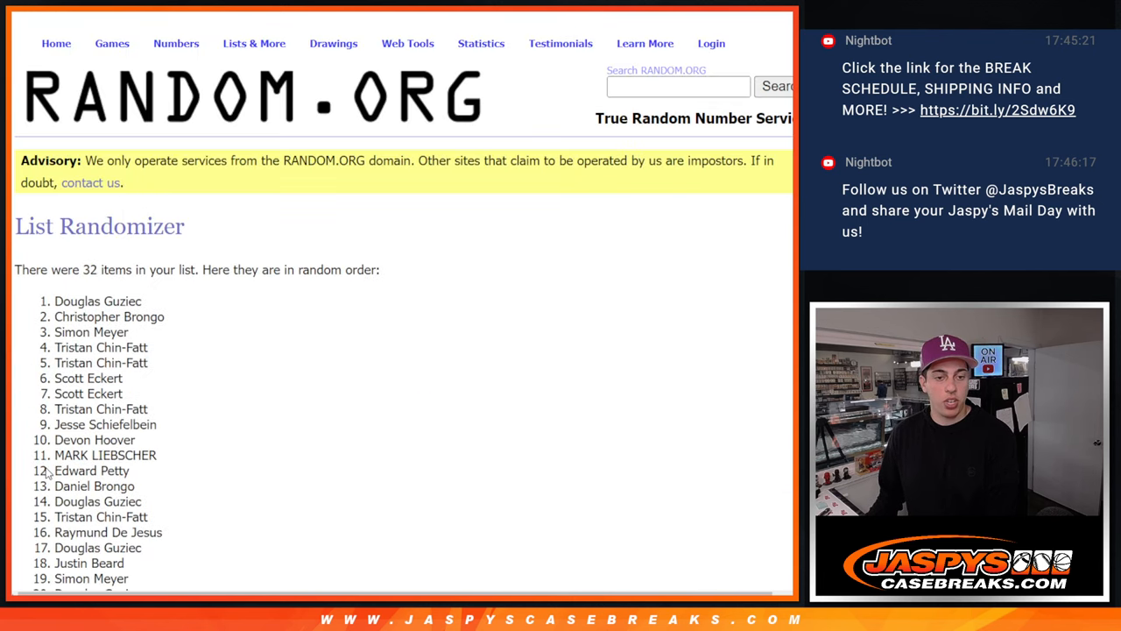
scroll("down", 3)
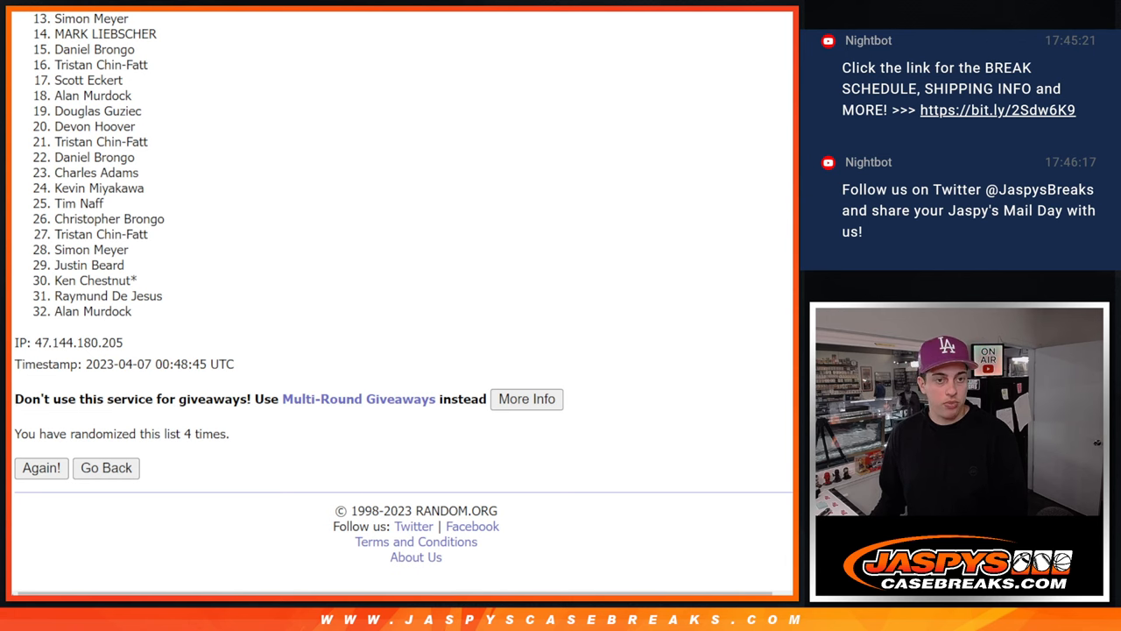
scroll("down", 3)
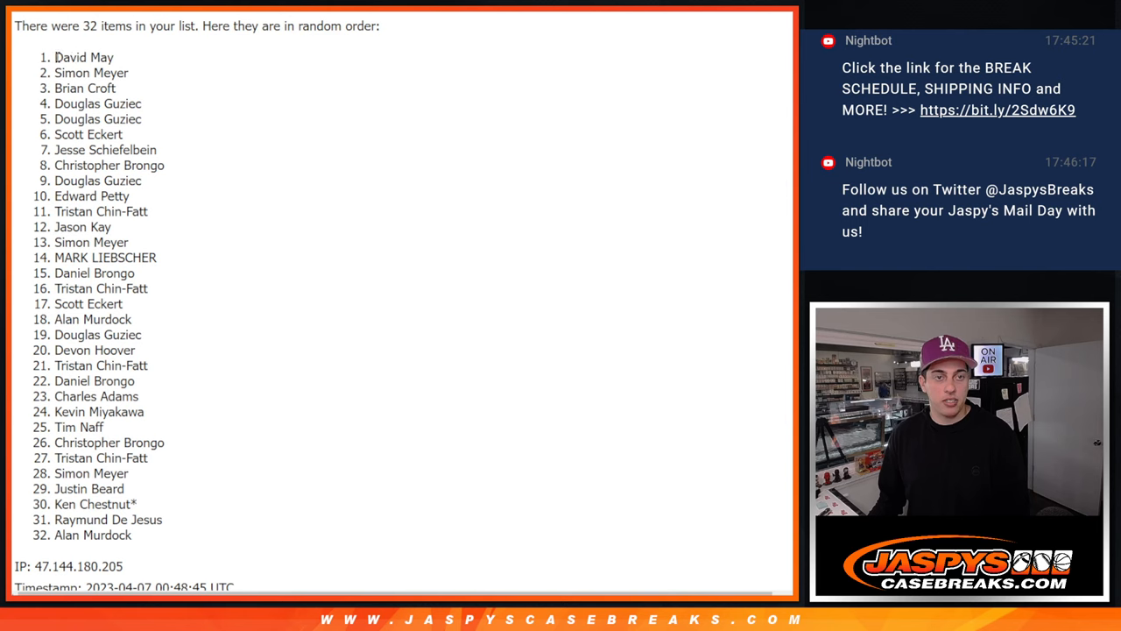
left_click_drag(56, 56, 171, 166)
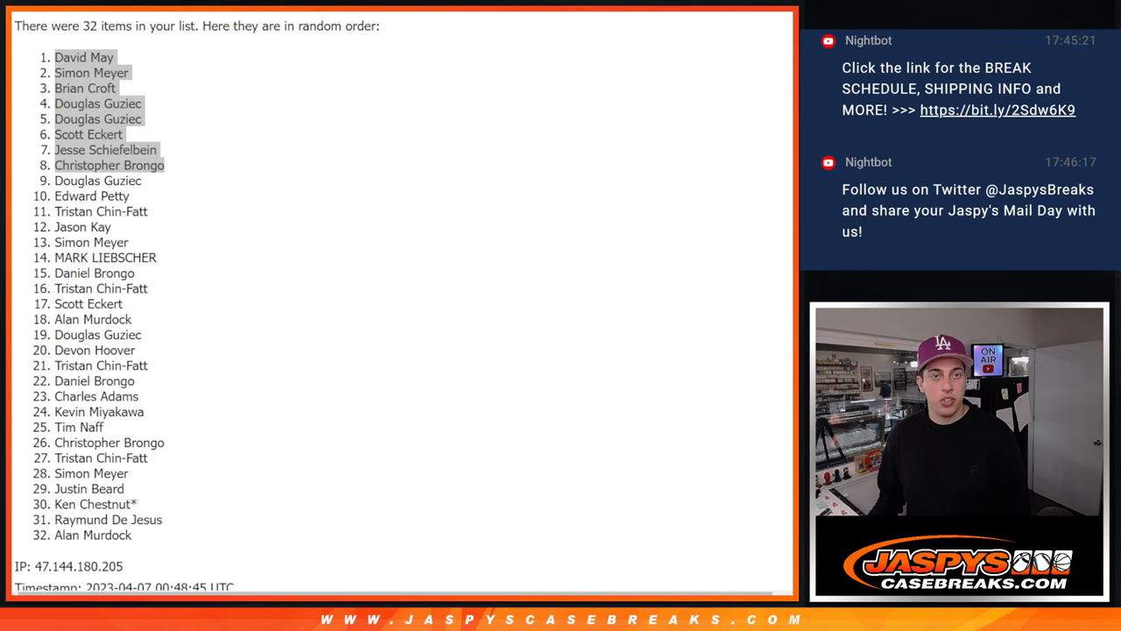
left_click_drag(56, 56, 161, 164)
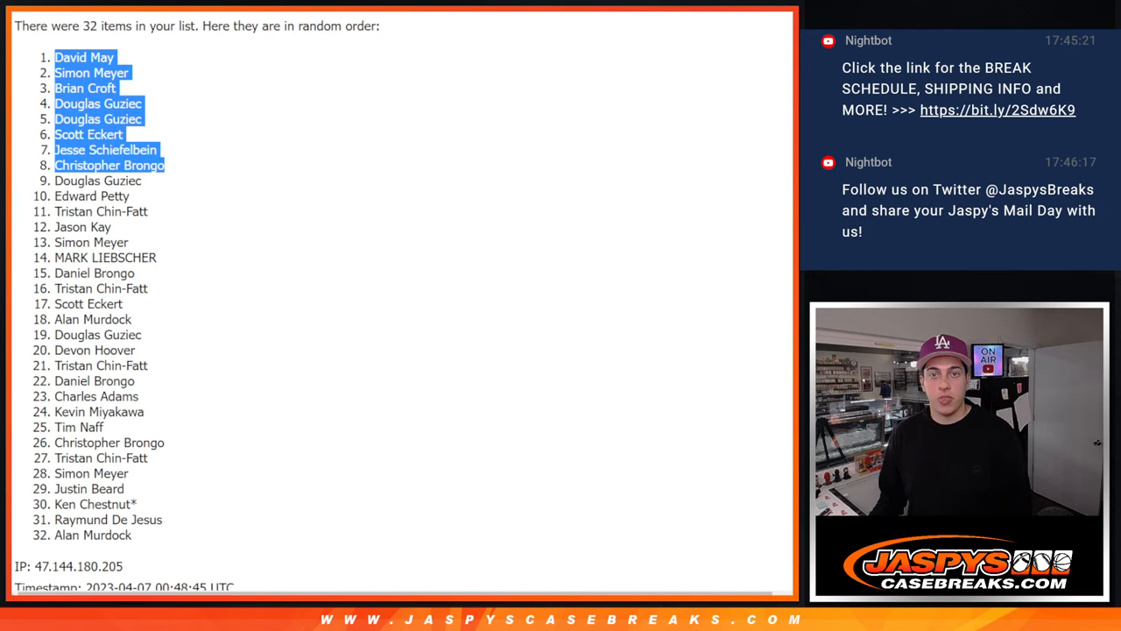